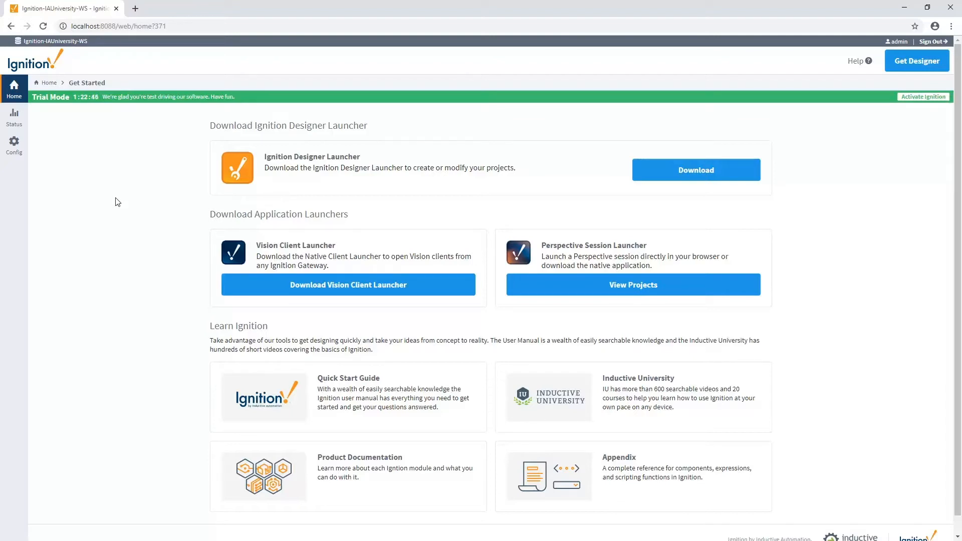
# Step: Install the MQTT-Engine-signed.modl module from the gateway's Config > Modules page
pyautogui.click(14, 144)
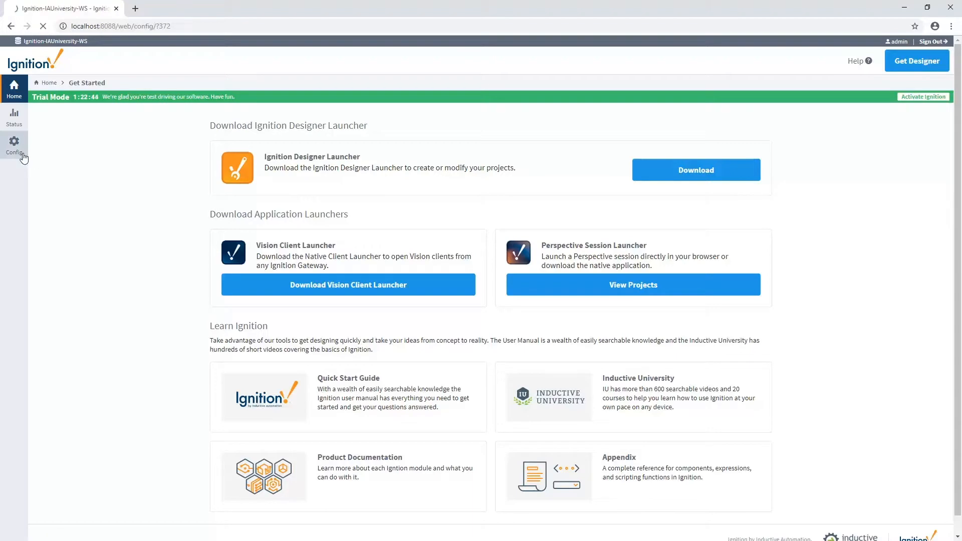
pyautogui.click(13, 146)
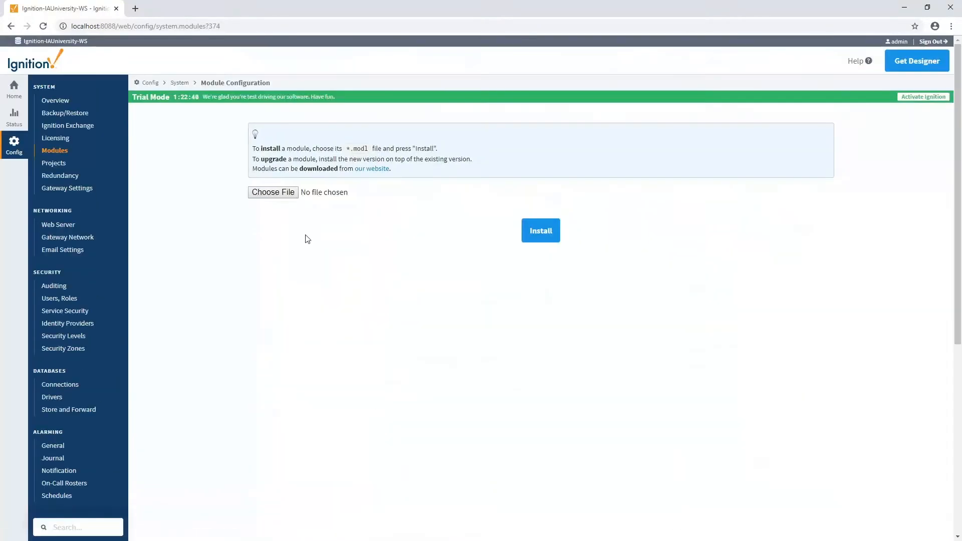
pyautogui.click(272, 192)
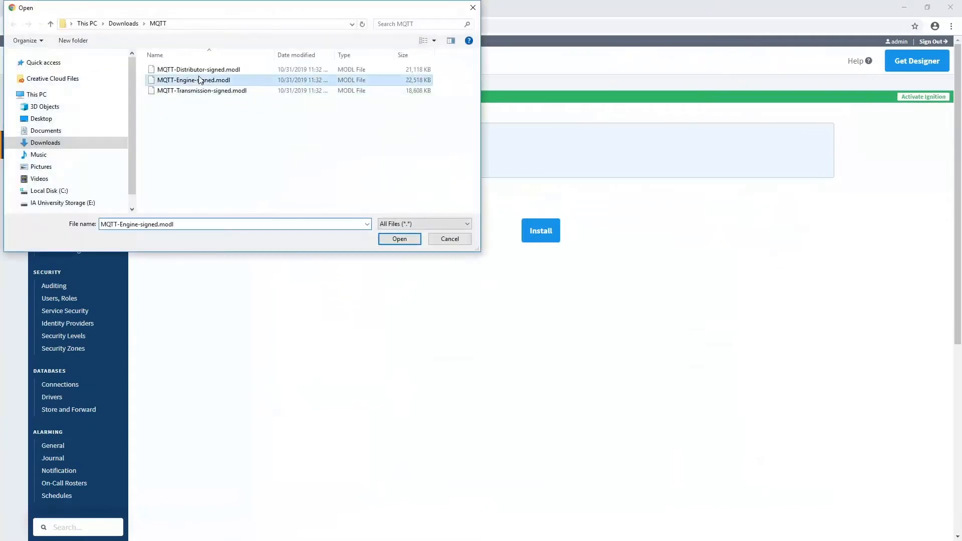
pyautogui.click(399, 238)
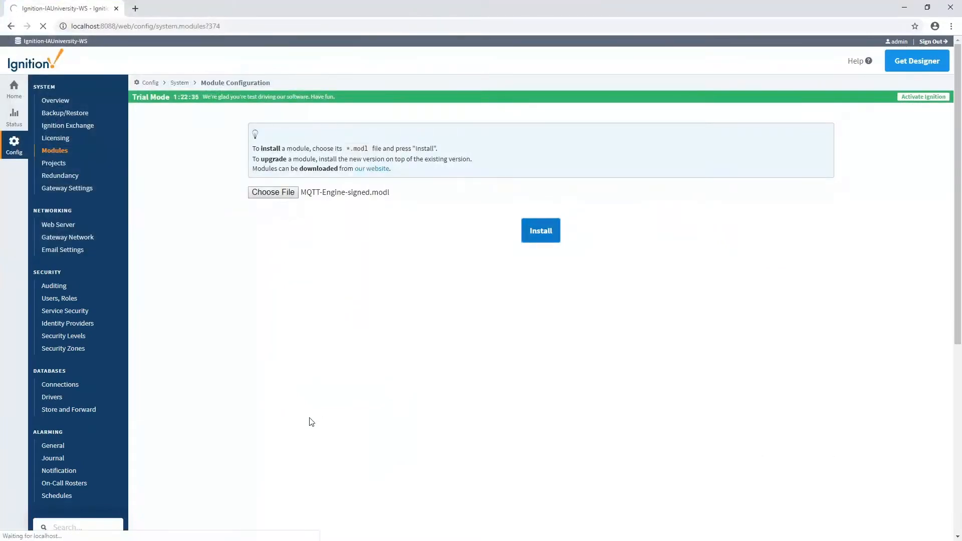
pyautogui.click(540, 230)
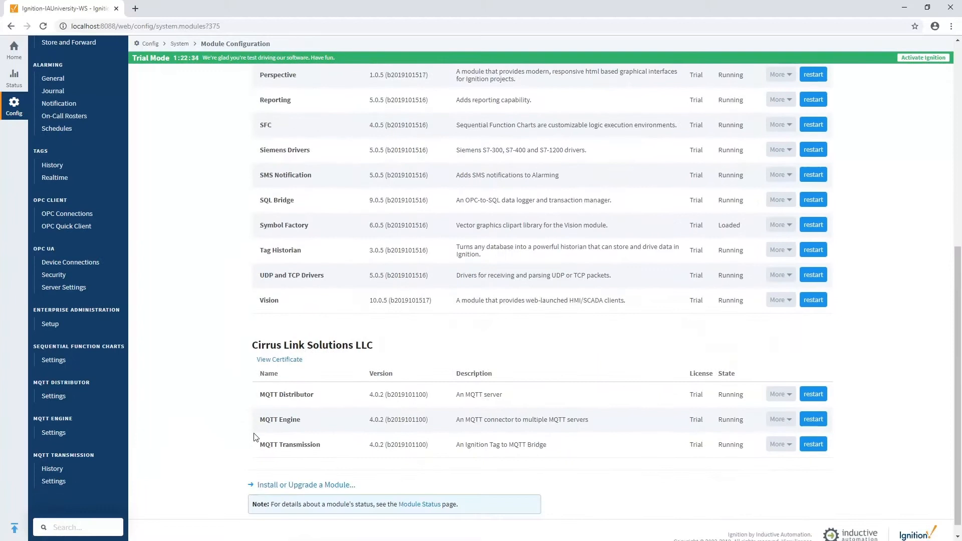
pyautogui.scroll(-3)
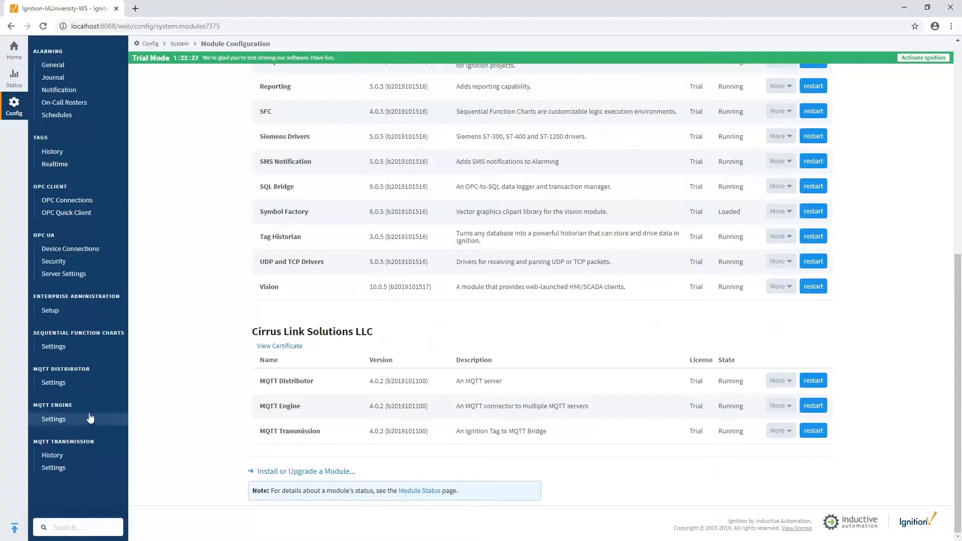
pyautogui.click(53, 419)
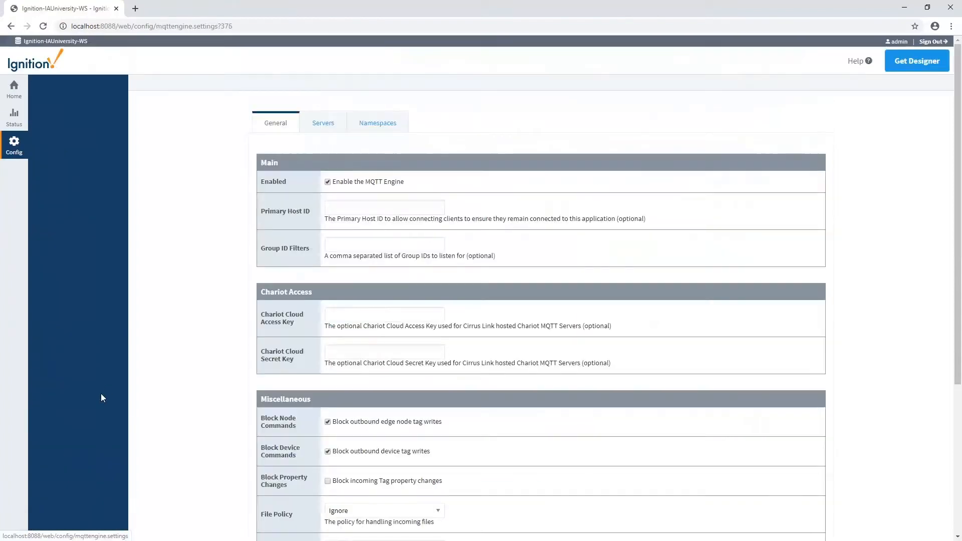
pyautogui.click(322, 122)
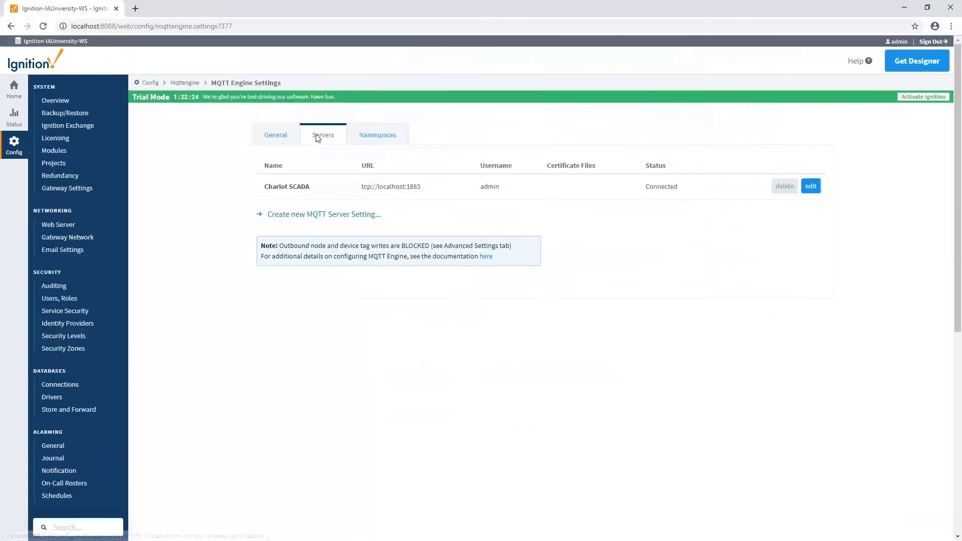
pyautogui.moveTo(359, 199)
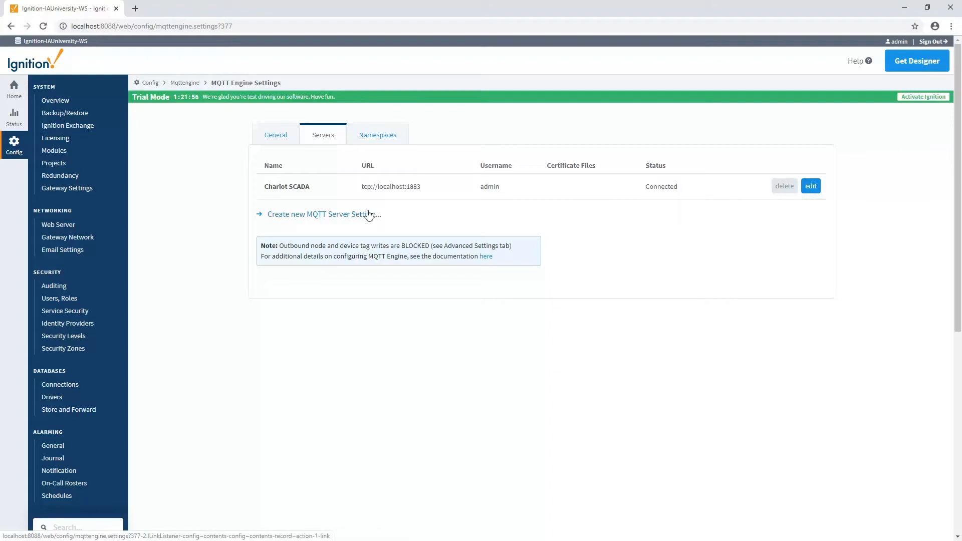
pyautogui.click(321, 214)
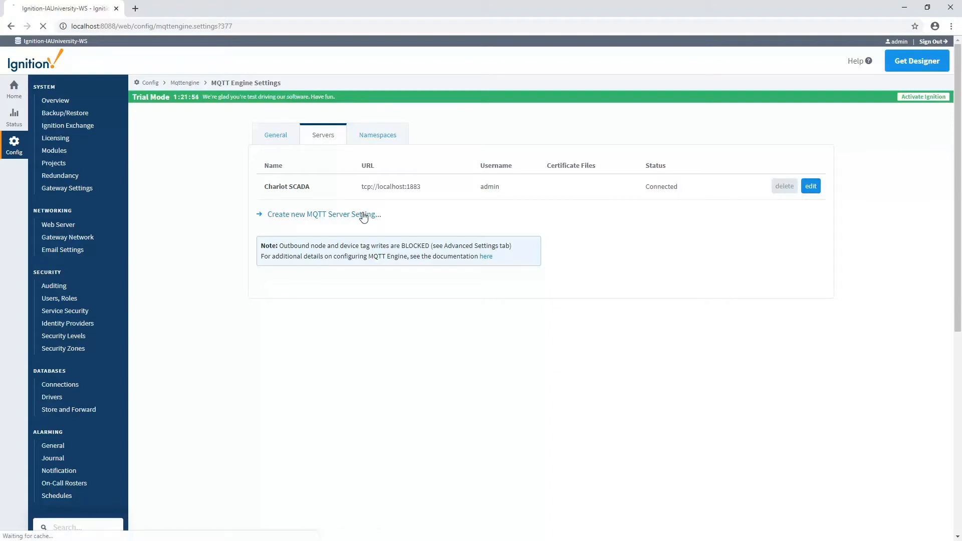
pyautogui.click(323, 214)
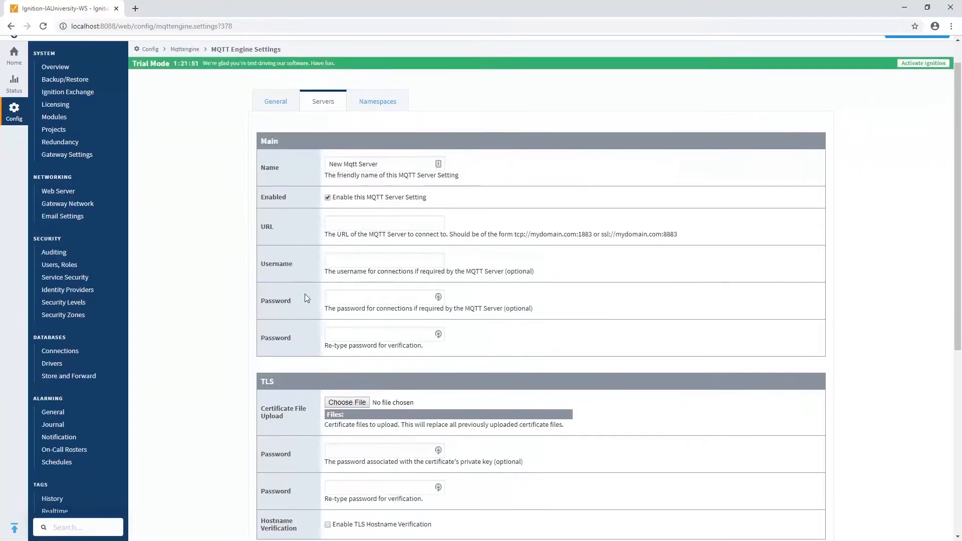
pyautogui.click(384, 222)
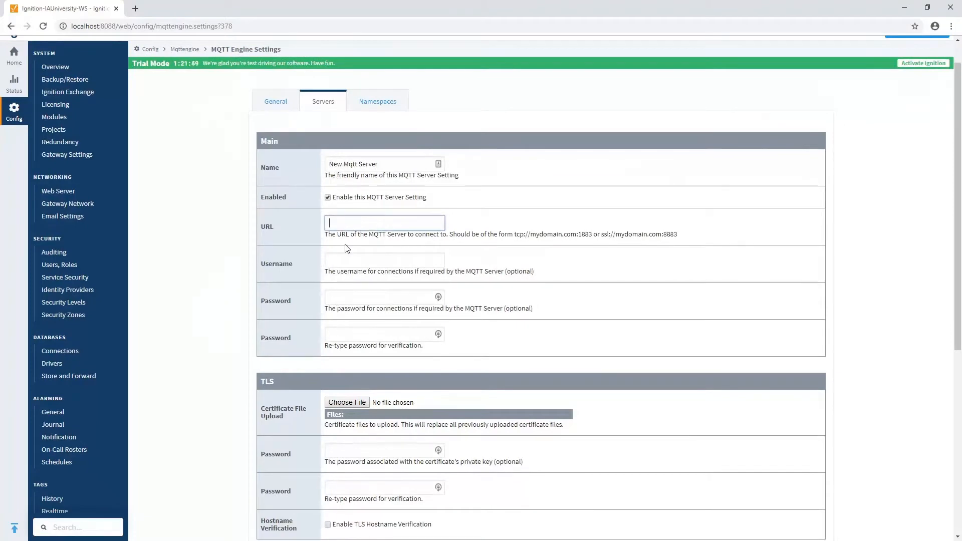
pyautogui.scroll(-3)
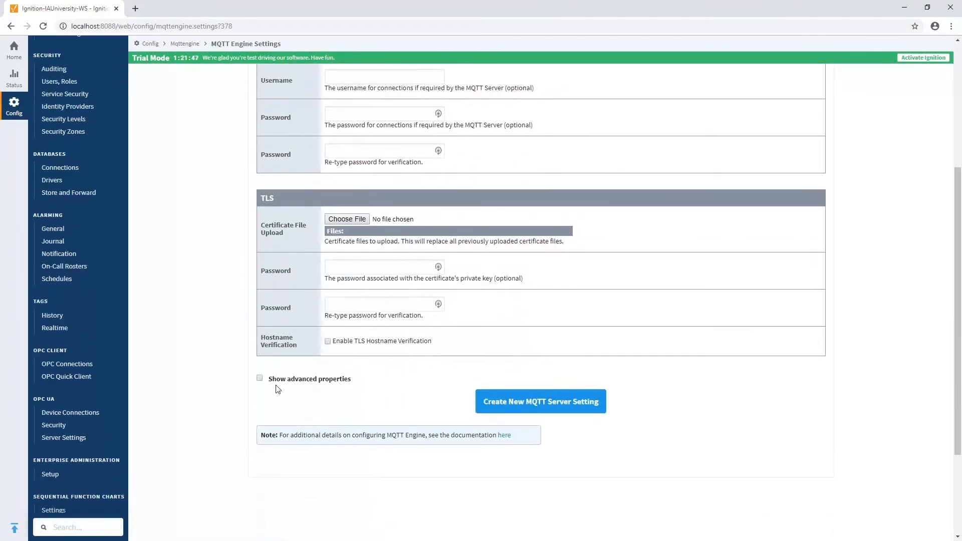
pyautogui.click(259, 378)
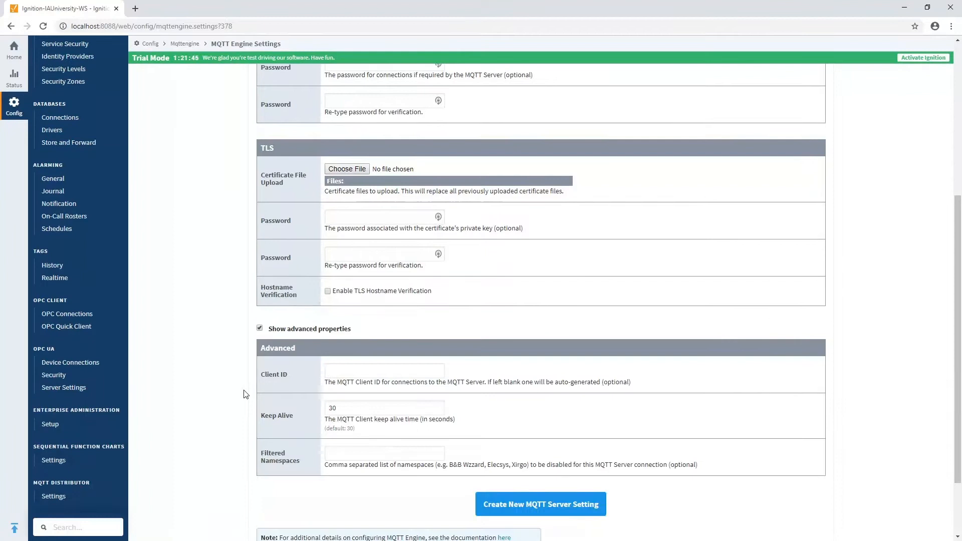
pyautogui.scroll(-3)
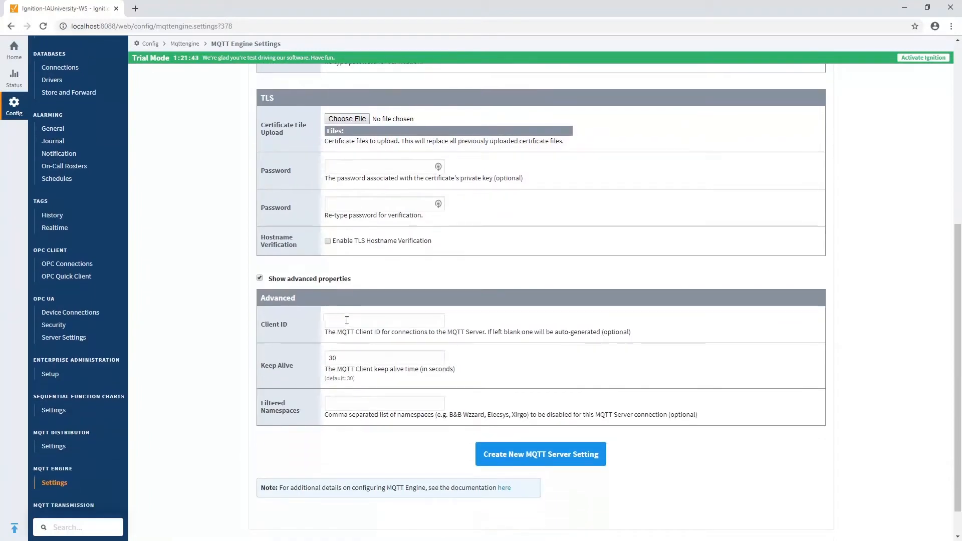
pyautogui.click(54, 482)
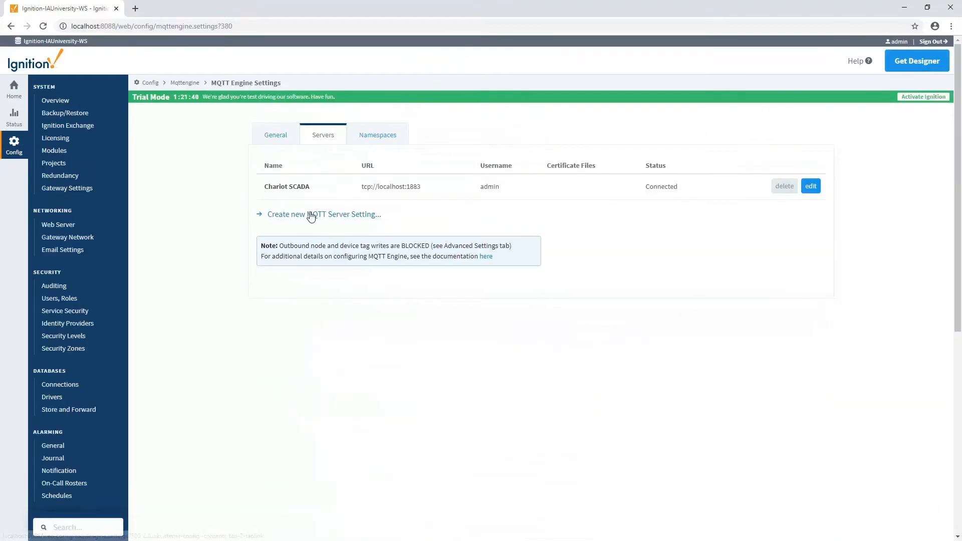
pyautogui.moveTo(484, 182)
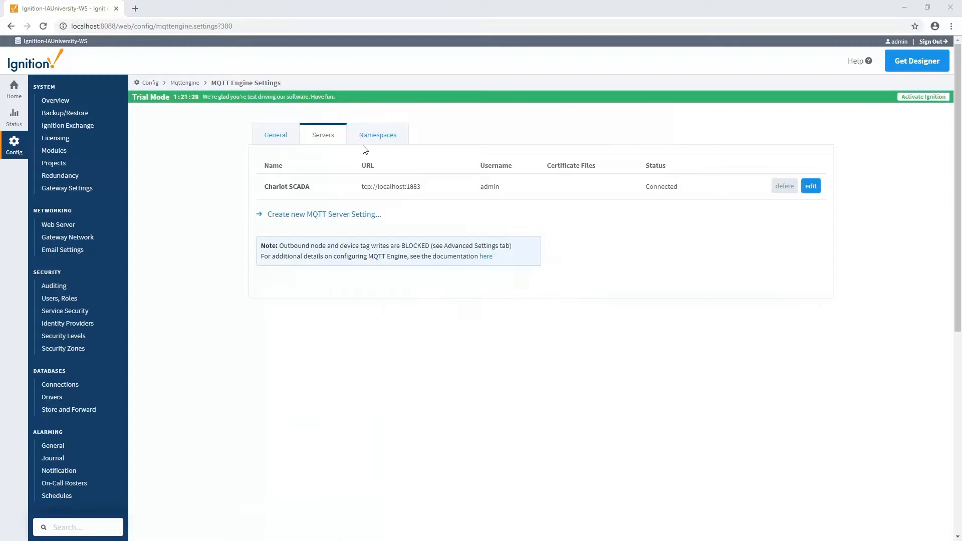
# Step: Launch Ignition Designer from the Gateway to reach the project list with Demo
pyautogui.click(916, 61)
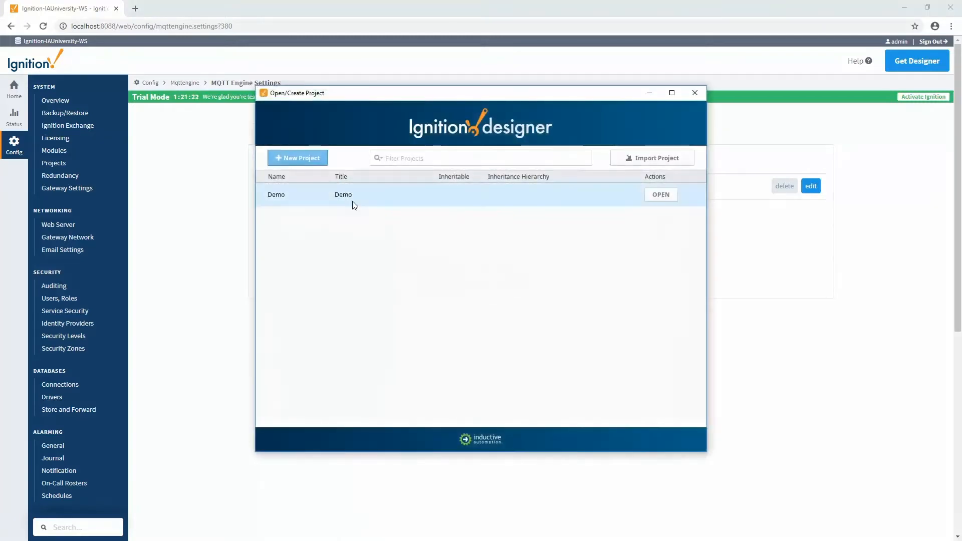
# Step: Open the Demo project and expand All Providers in the Tag Browser
pyautogui.click(660, 195)
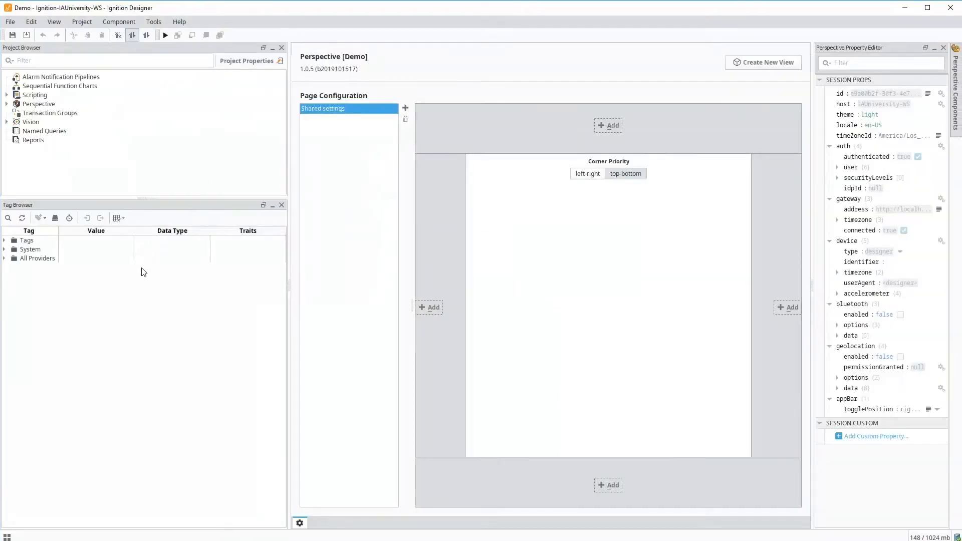
pyautogui.click(38, 259)
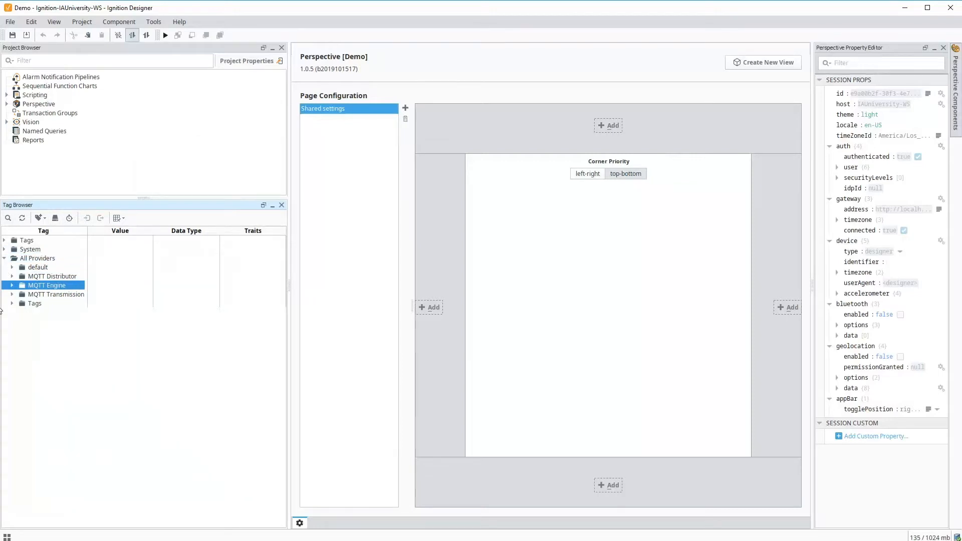
# Step: Expand MQTT Engine > Edge Nodes > Ignition > Edge > Device to reveal Refrigeration and Simulation tags
pyautogui.click(12, 284)
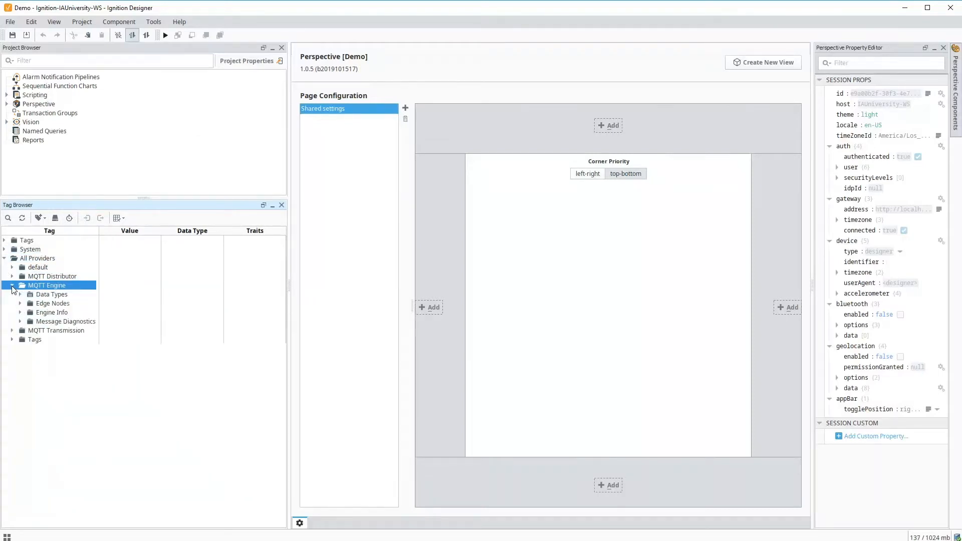
pyautogui.click(12, 285)
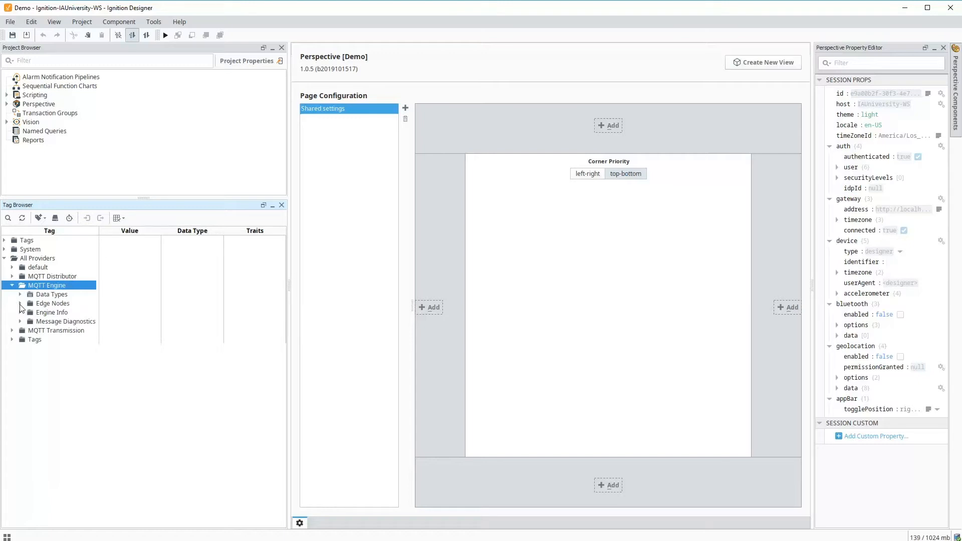
pyautogui.click(20, 303)
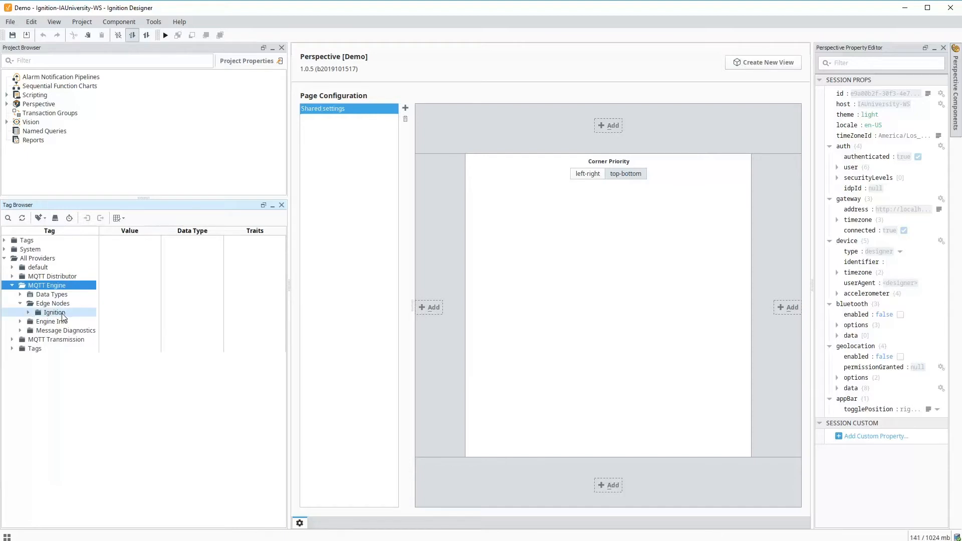
pyautogui.click(20, 312)
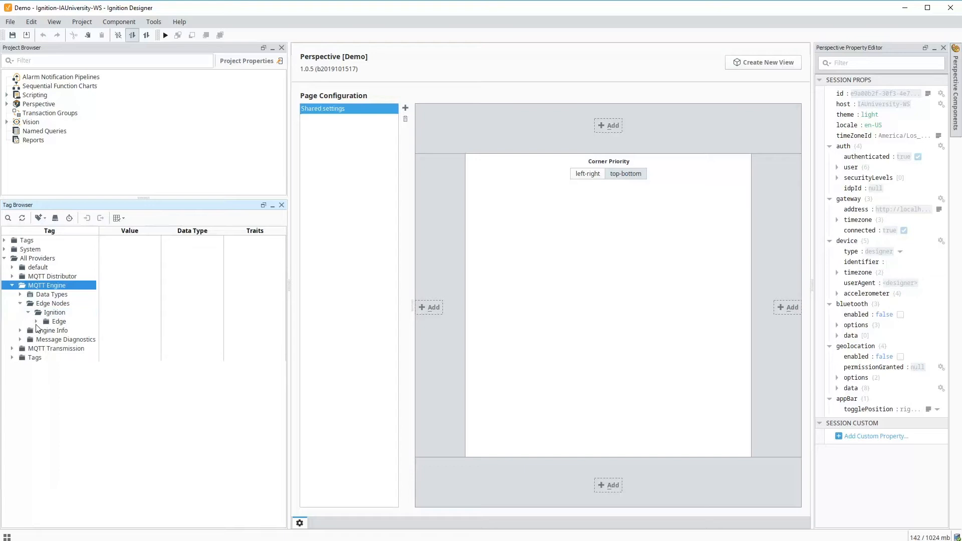
pyautogui.click(36, 322)
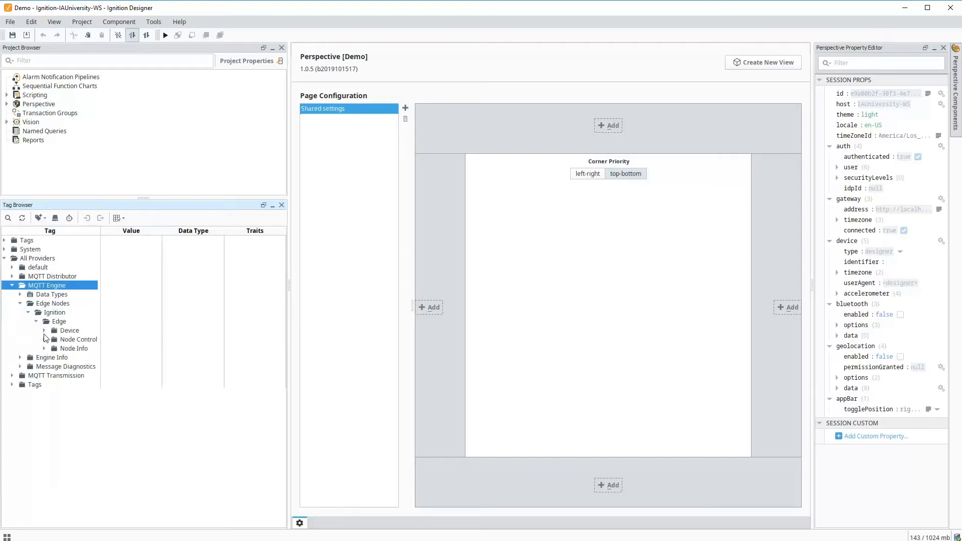
pyautogui.click(44, 330)
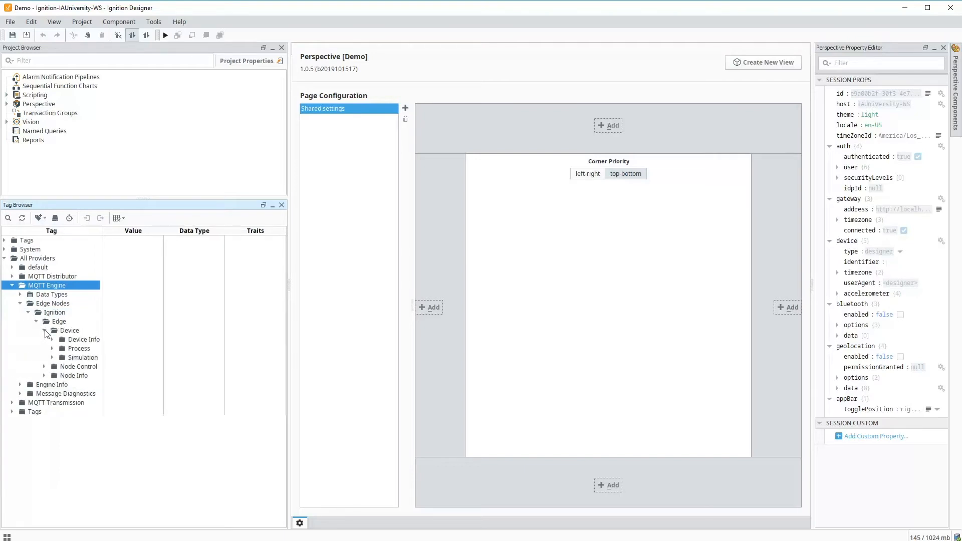
pyautogui.click(54, 348)
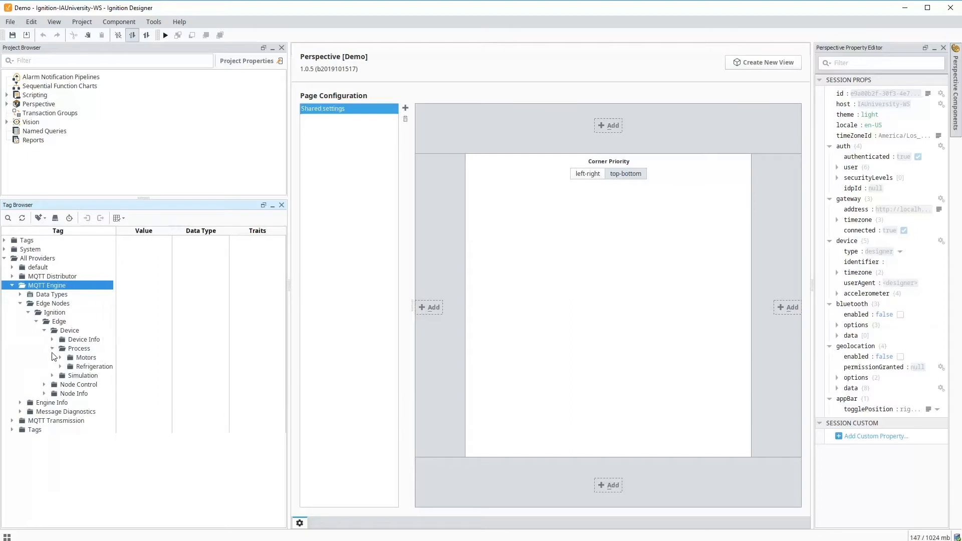
pyautogui.click(52, 366)
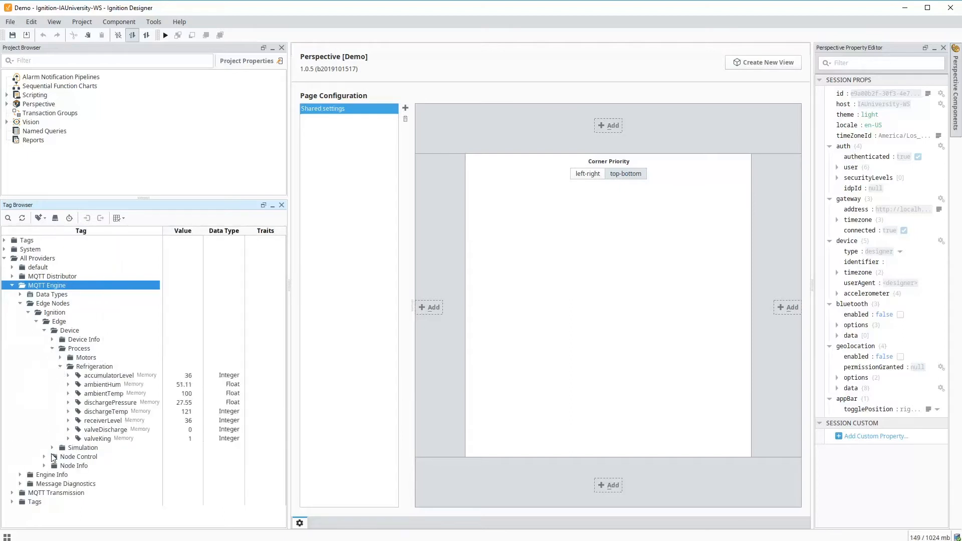
pyautogui.click(52, 448)
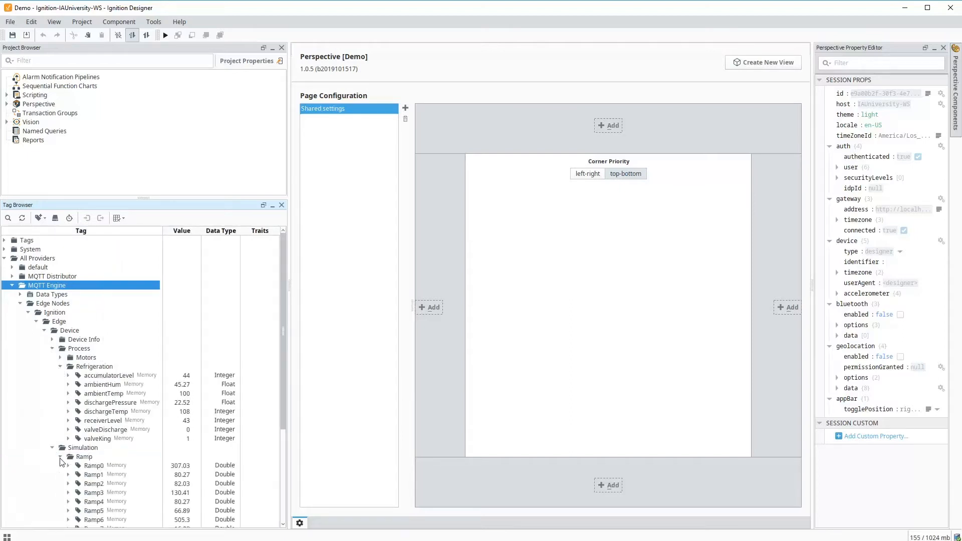
pyautogui.scroll(-3)
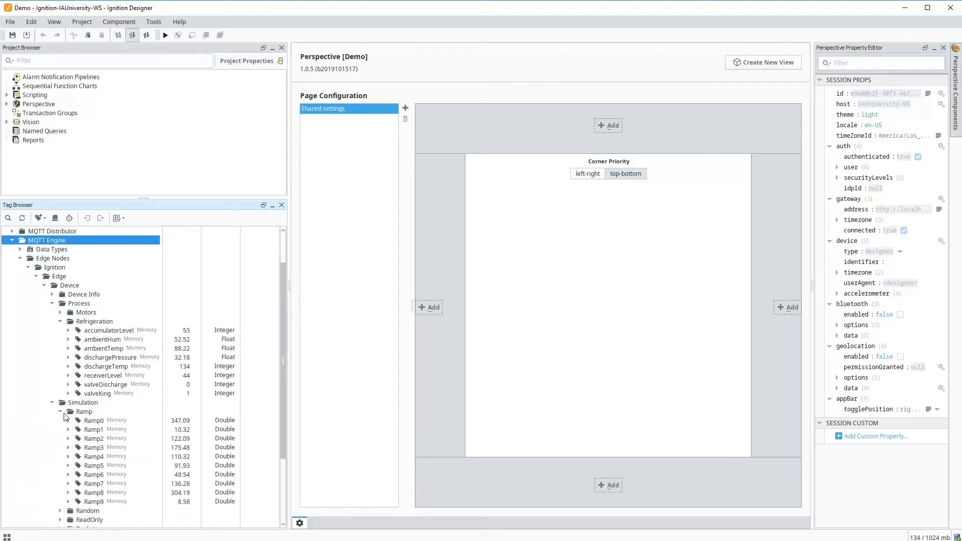
# Step: Review accumulatorLevel's properties, including engineering units, and cancel without saving
pyautogui.click(104, 366)
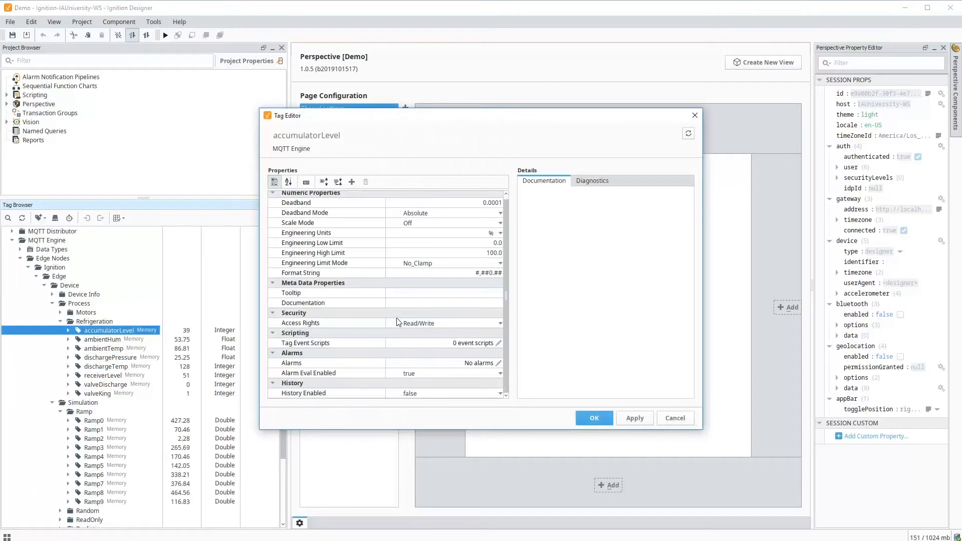
pyautogui.click(466, 393)
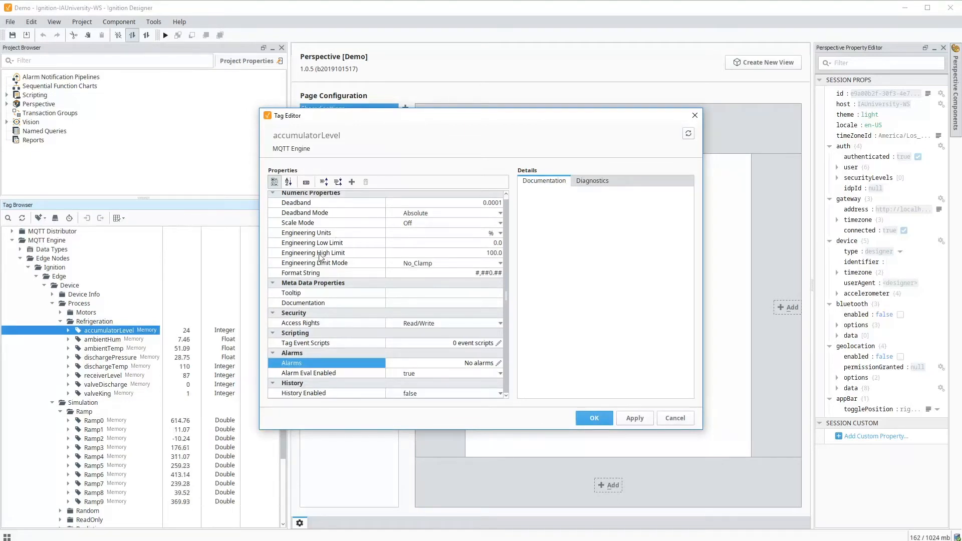
pyautogui.click(325, 232)
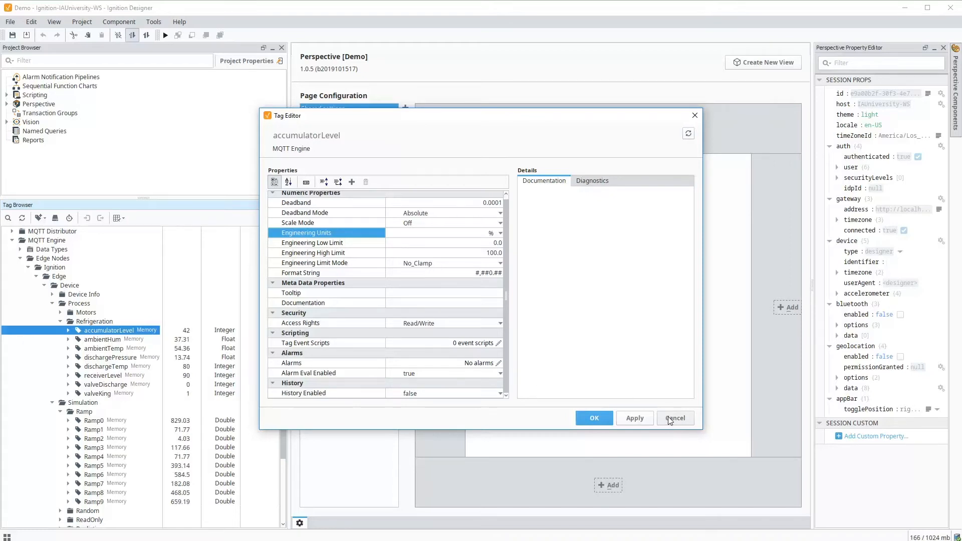
pyautogui.click(674, 417)
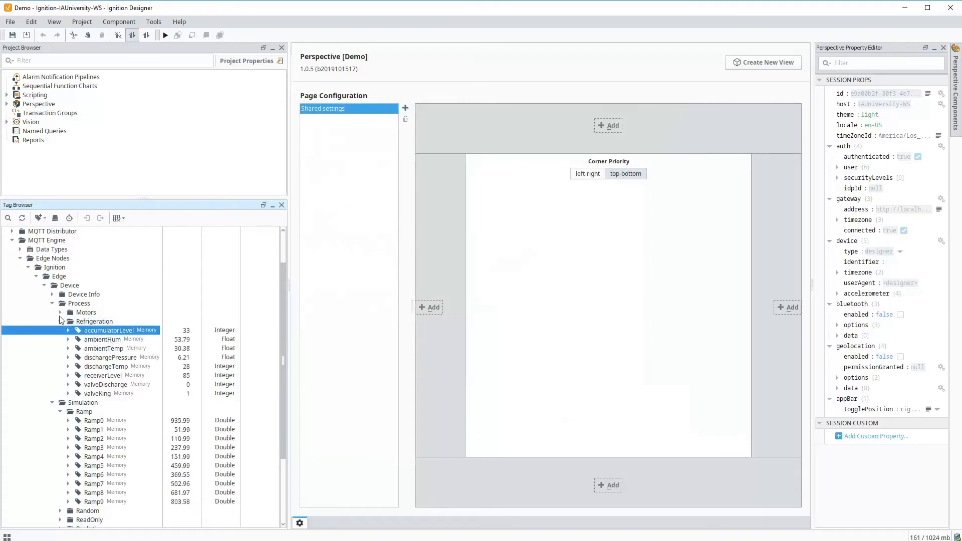
# Step: Expand Motors and Motor 1, then view the Motor UDT's Amps and HOA members
pyautogui.click(20, 249)
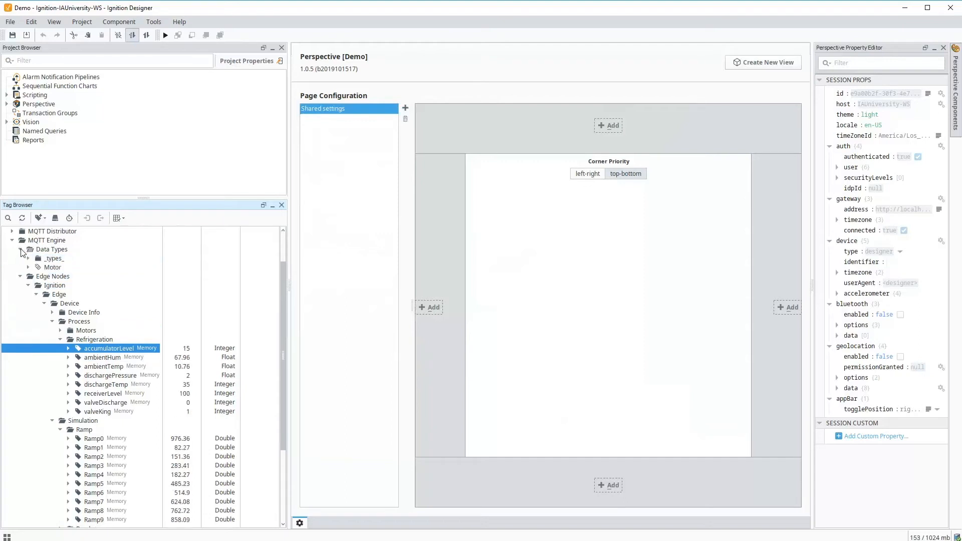
pyautogui.click(54, 267)
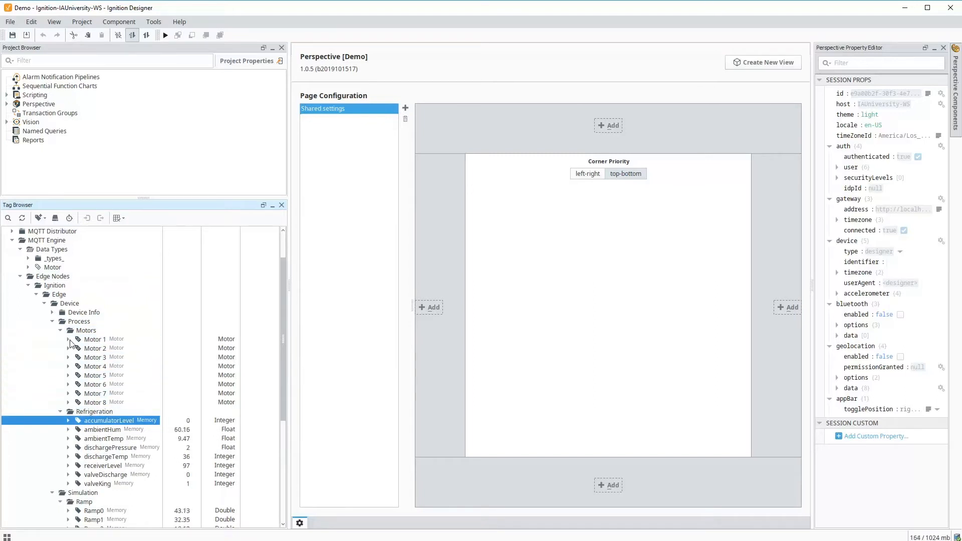
pyautogui.click(68, 339)
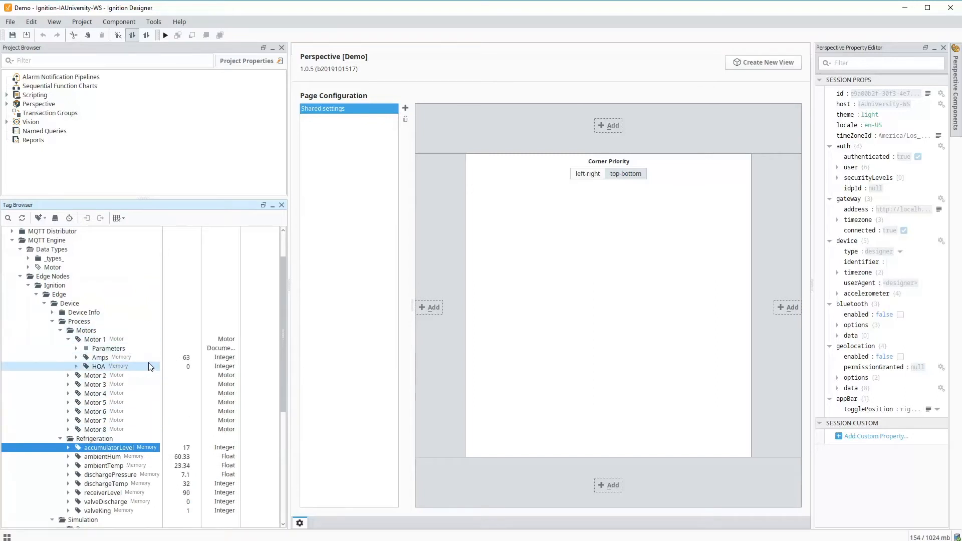
pyautogui.click(52, 267)
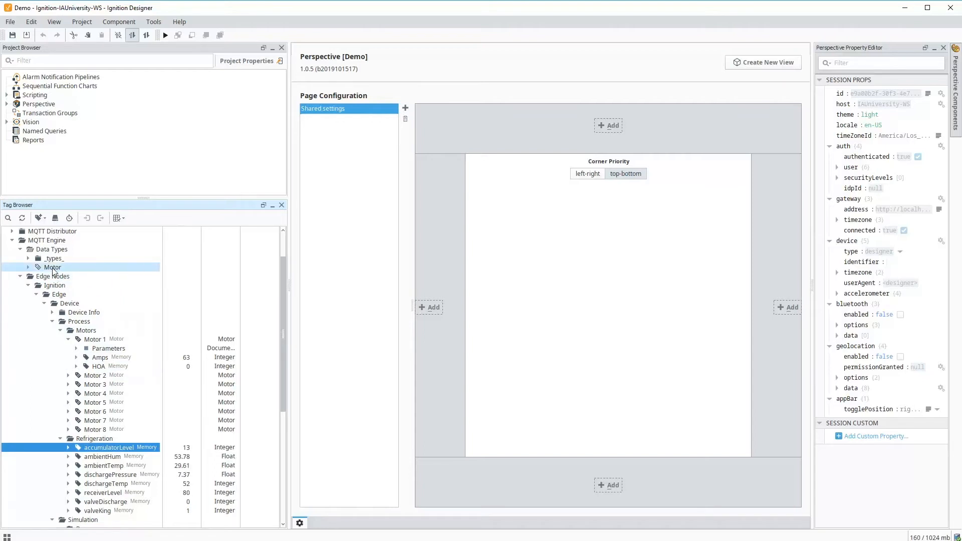
pyautogui.doubleClick(52, 267)
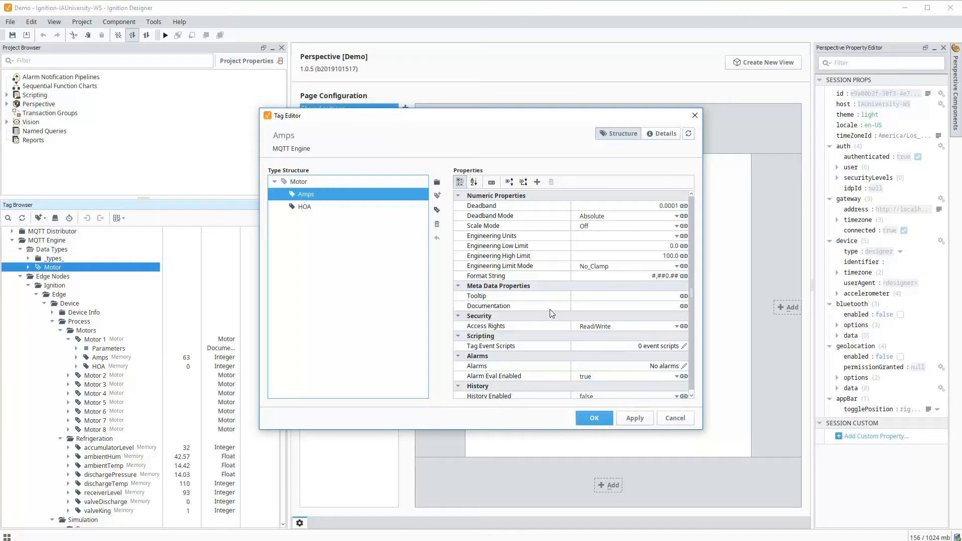
pyautogui.click(592, 418)
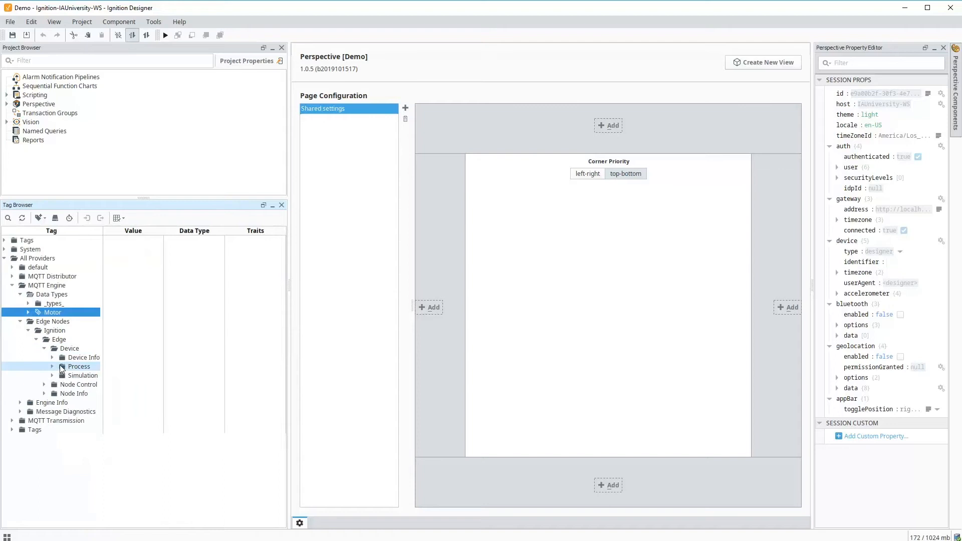
# Step: Expand Node Info and Engine Info's MQTT Clients, Edge Nodes and Devices metrics
pyautogui.click(52, 352)
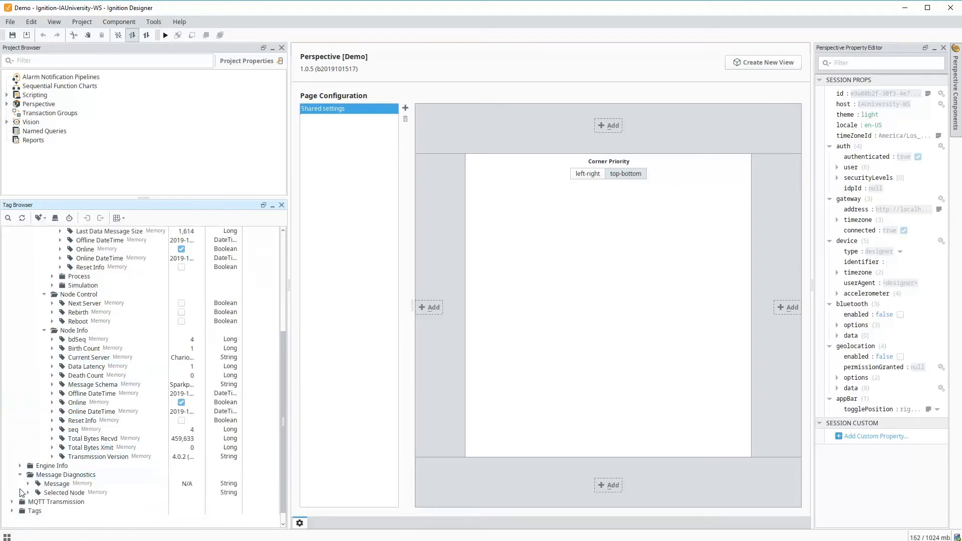
pyautogui.click(20, 464)
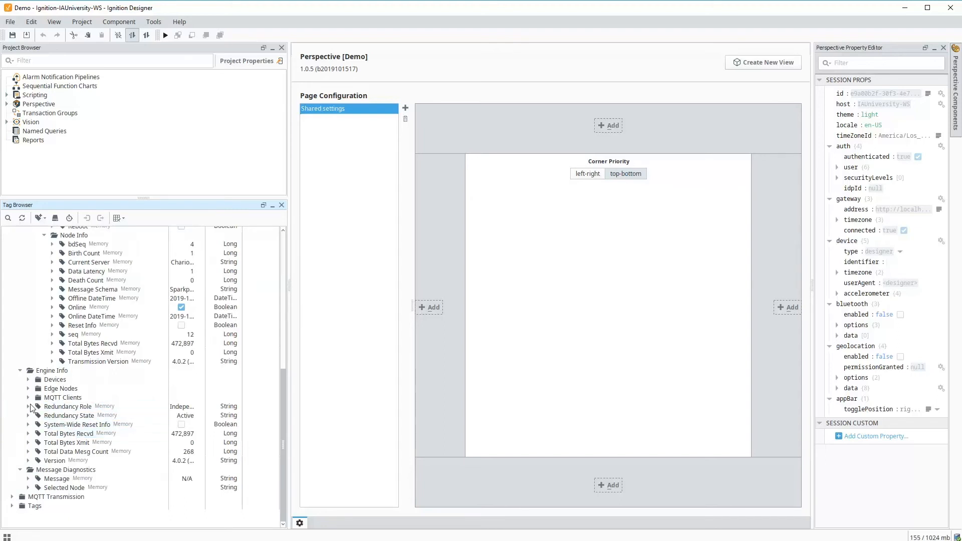
pyautogui.click(28, 397)
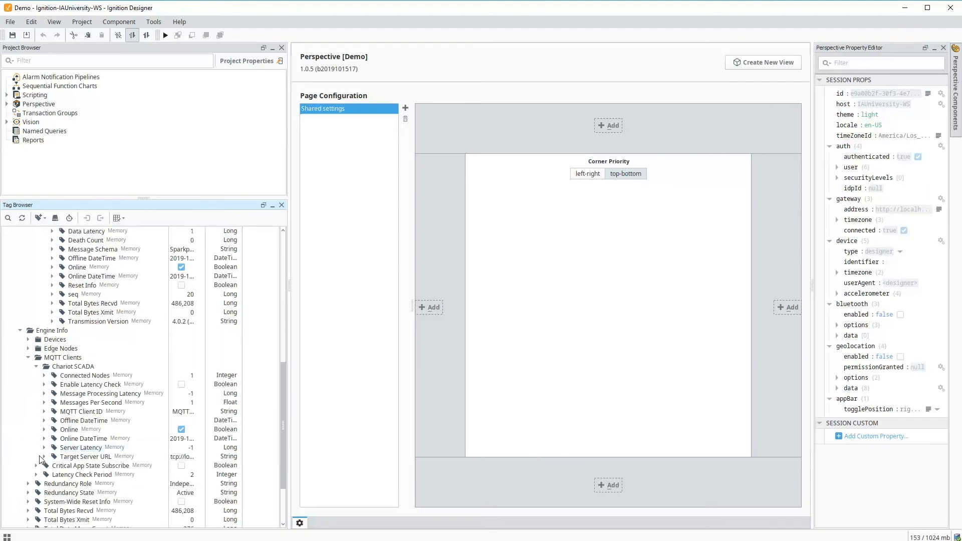
pyautogui.click(28, 349)
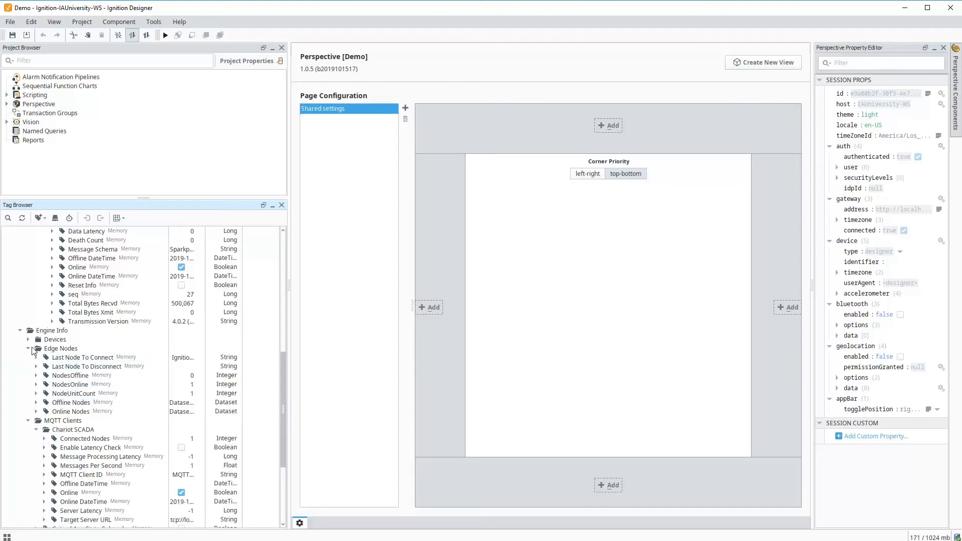
pyautogui.click(82, 357)
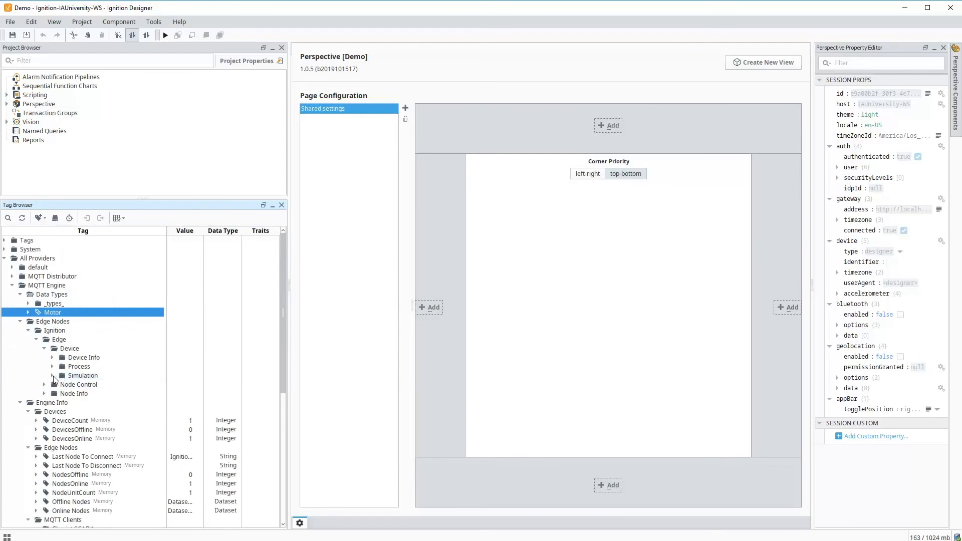
# Step: Create a Test Integer memory tag with value 1 in Tags > Simulation and expand MQTT Transmission
pyautogui.click(44, 375)
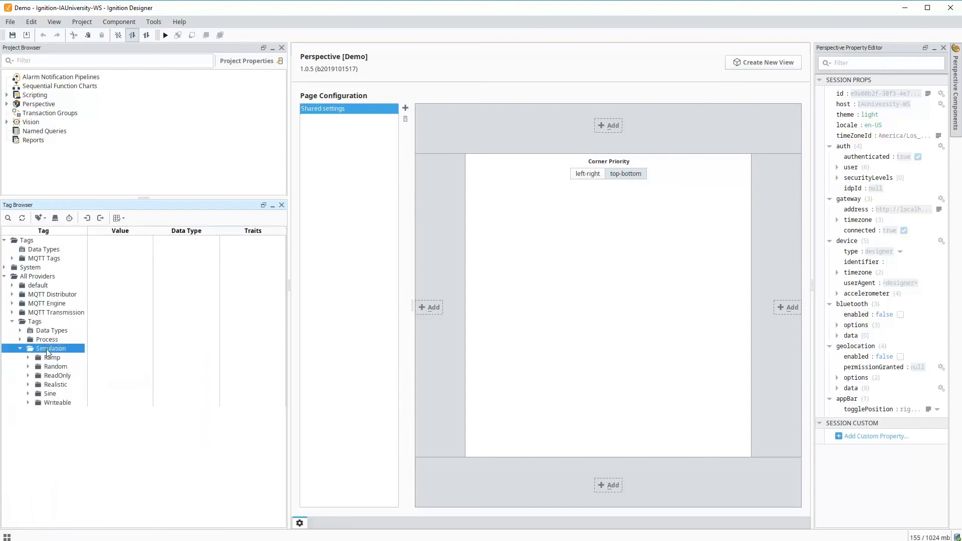
pyautogui.rightClick(50, 349)
pyautogui.write('Test')
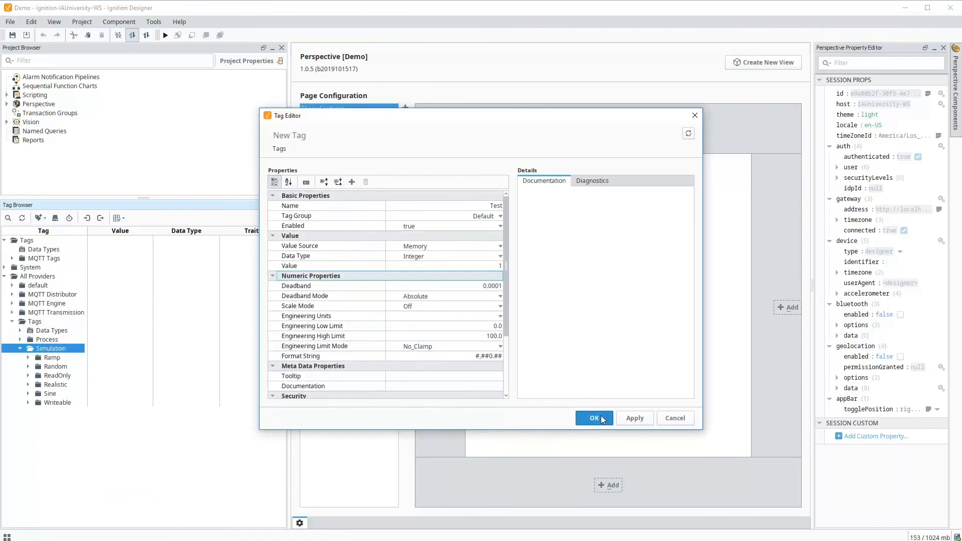
pyautogui.click(593, 418)
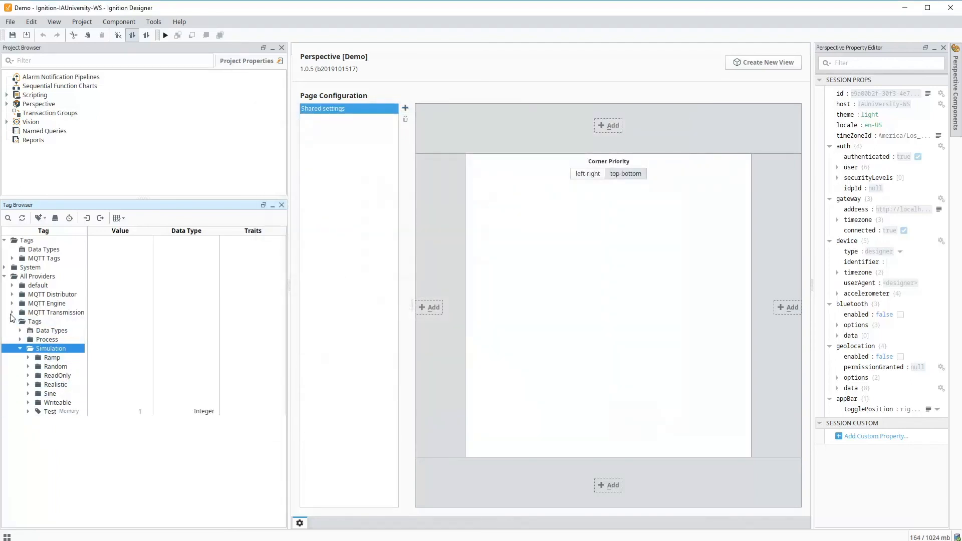
pyautogui.click(20, 312)
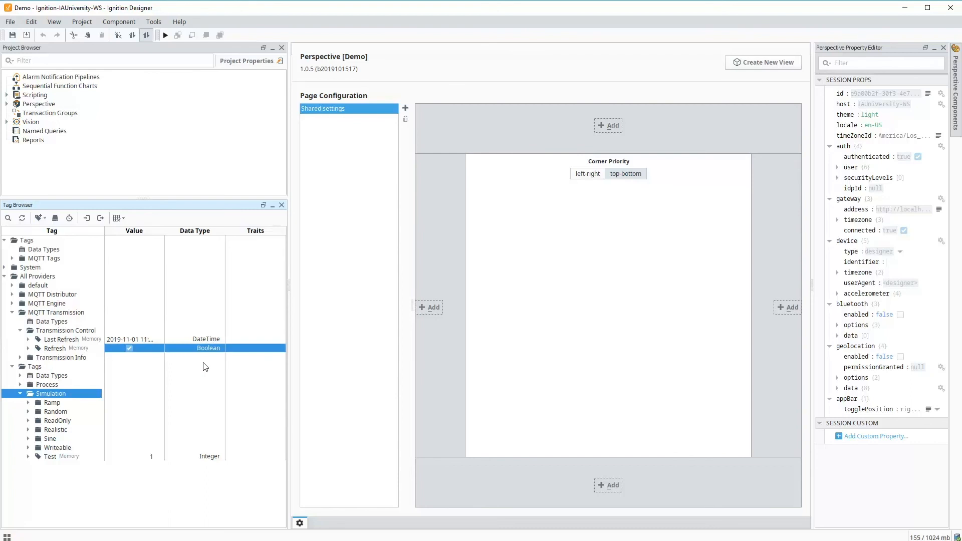
pyautogui.moveTo(142, 385)
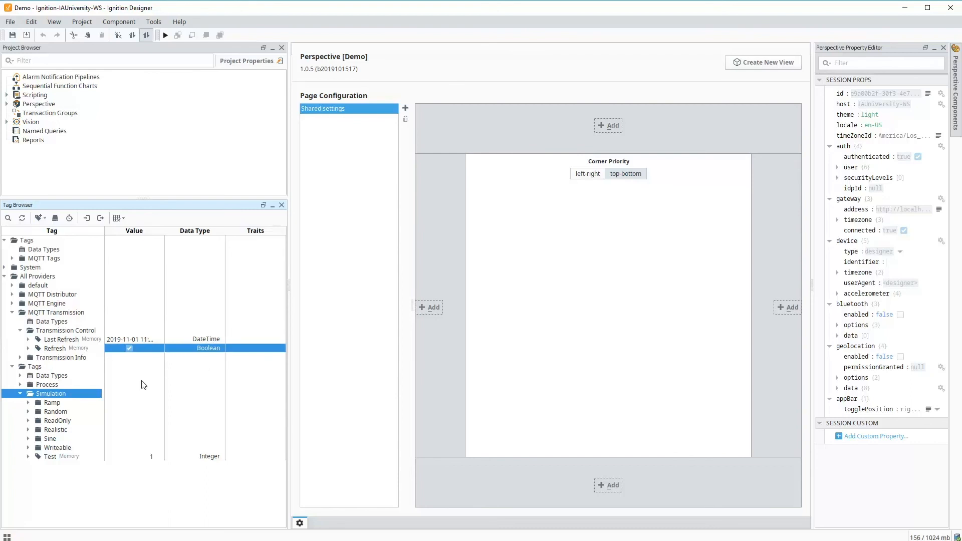
pyautogui.moveTo(101, 361)
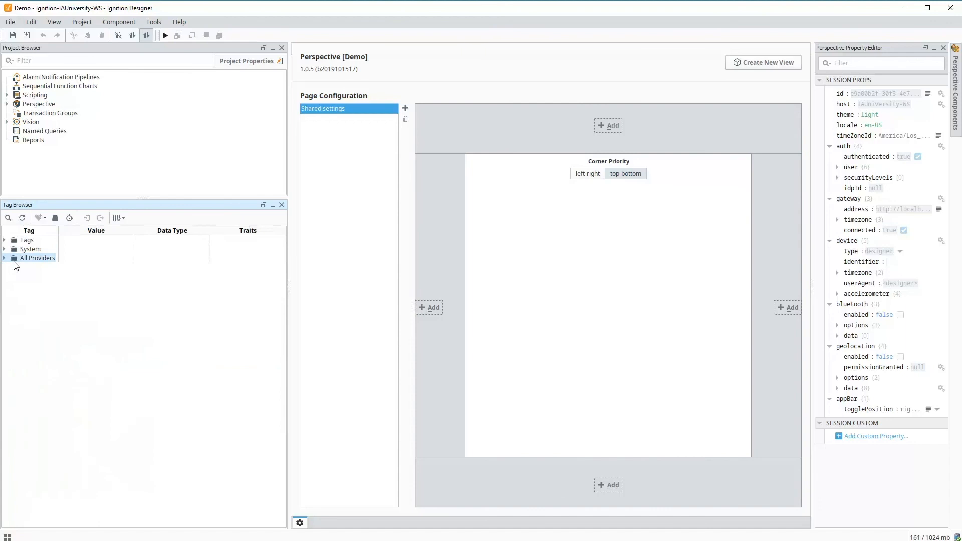
# Step: Locate the Test tag under Ignition > Edge > Device > Simulation and My MQTT Group's PLC 1
pyautogui.click(5, 258)
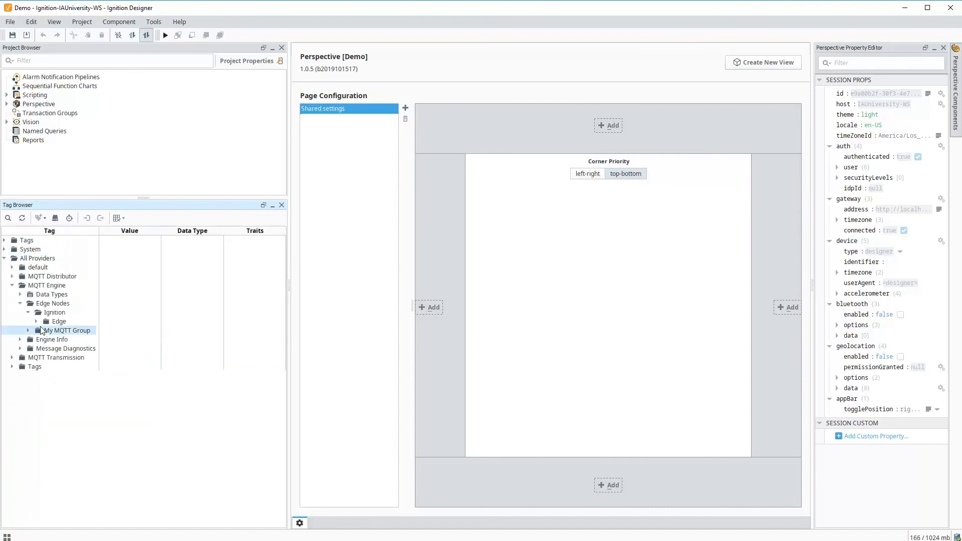
pyautogui.click(44, 321)
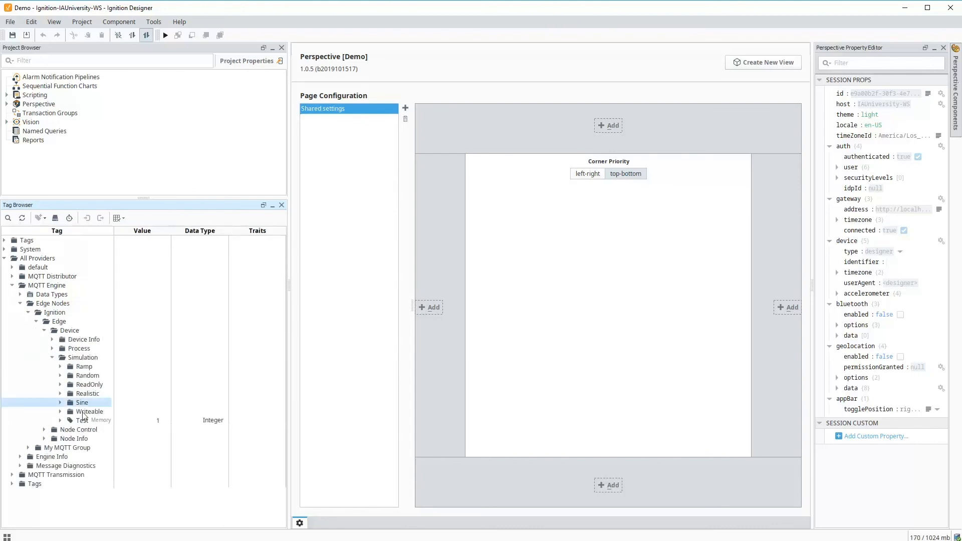
pyautogui.click(82, 420)
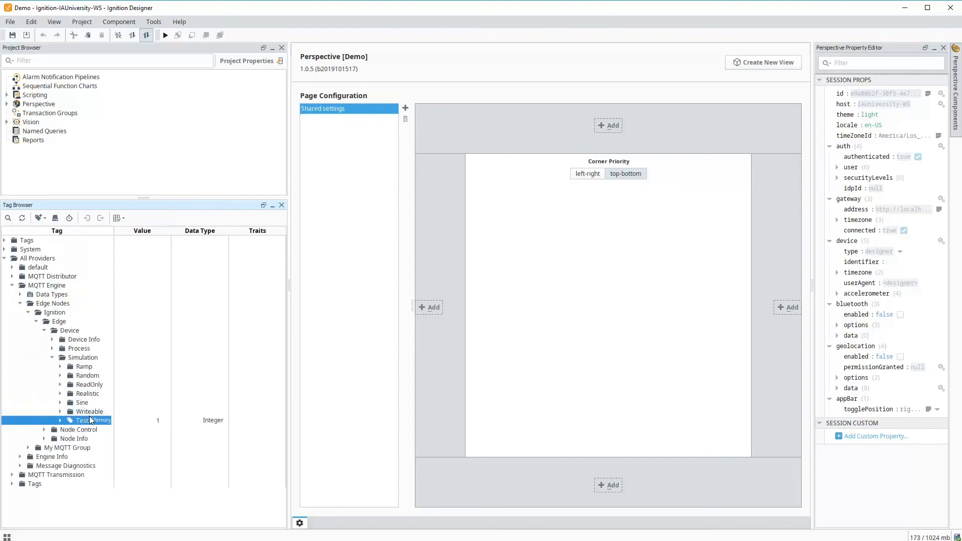
pyautogui.click(68, 447)
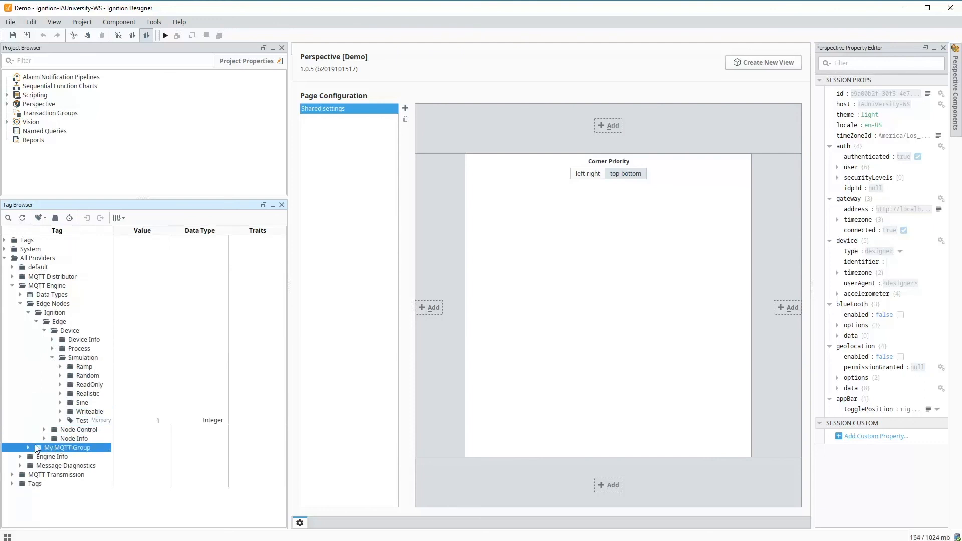
pyautogui.click(27, 447)
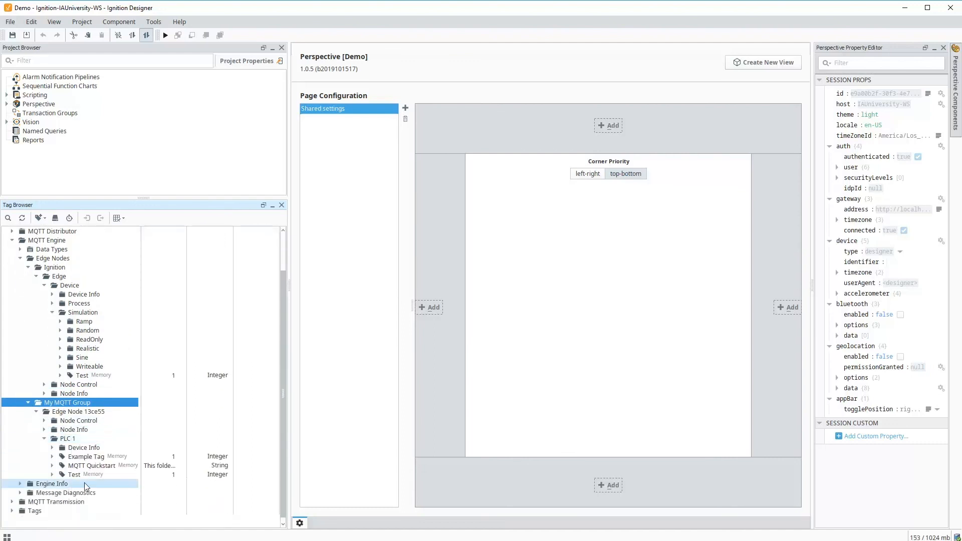
pyautogui.click(73, 474)
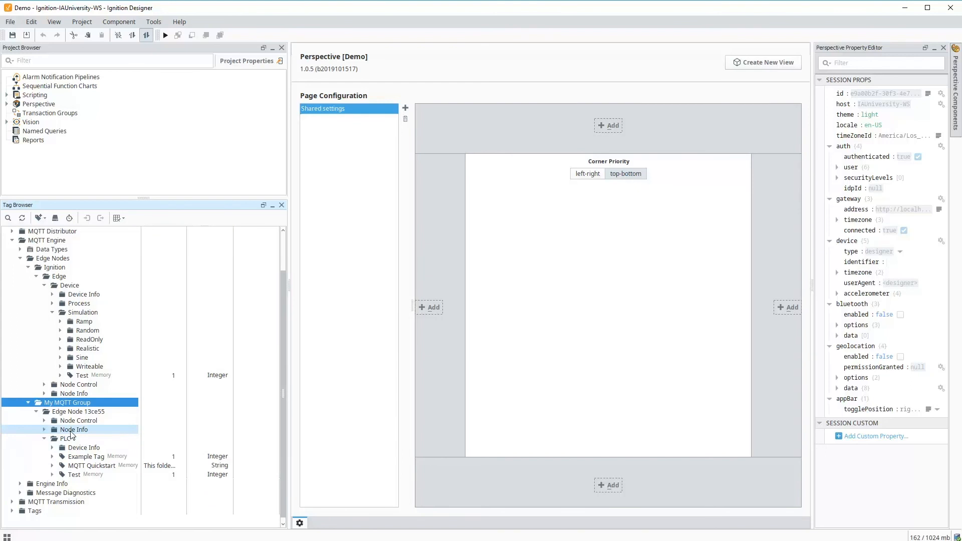
pyautogui.click(65, 438)
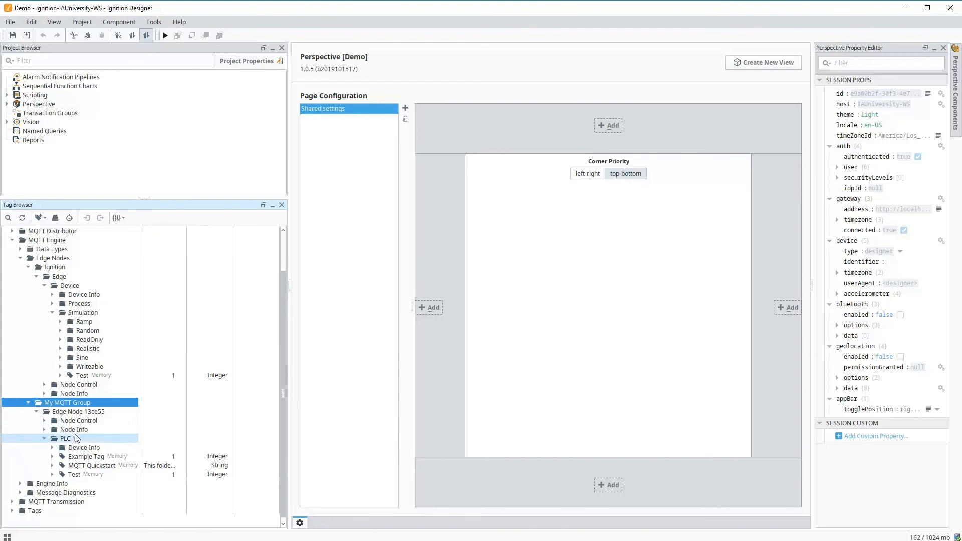
pyautogui.click(74, 429)
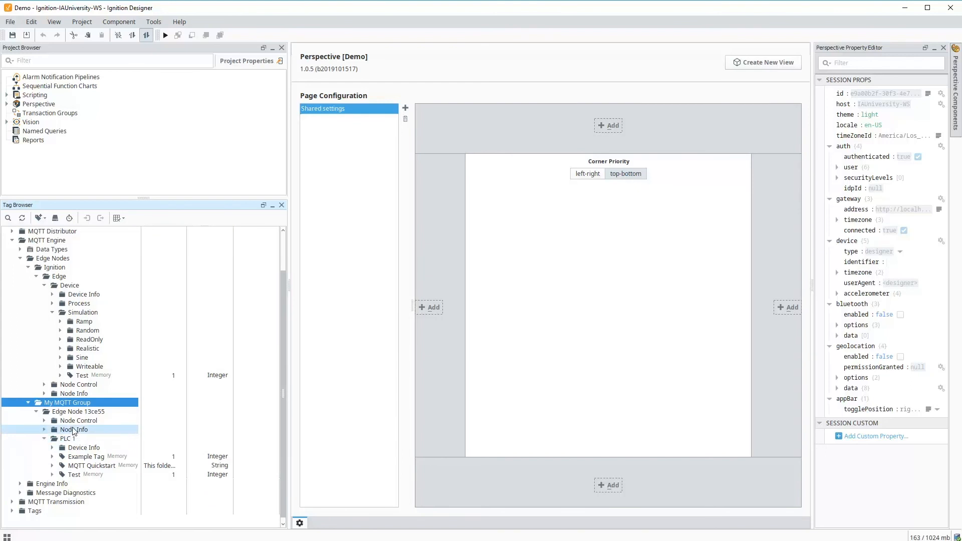